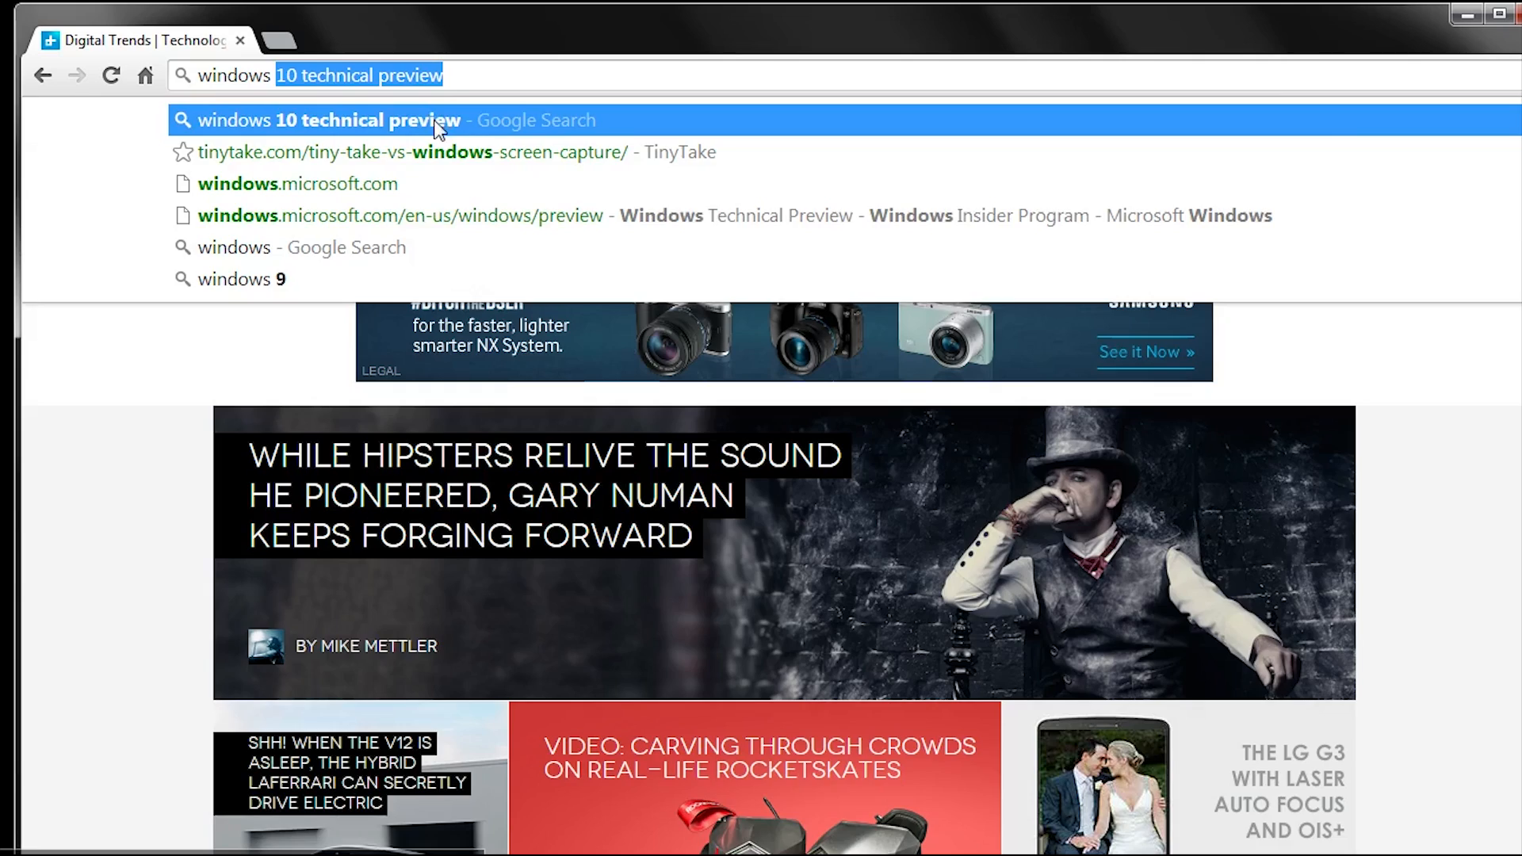
# - Search Google for 'windows 10 technical preview' and open the Windows Technical Preview Insider result
pyautogui.click(325, 120)
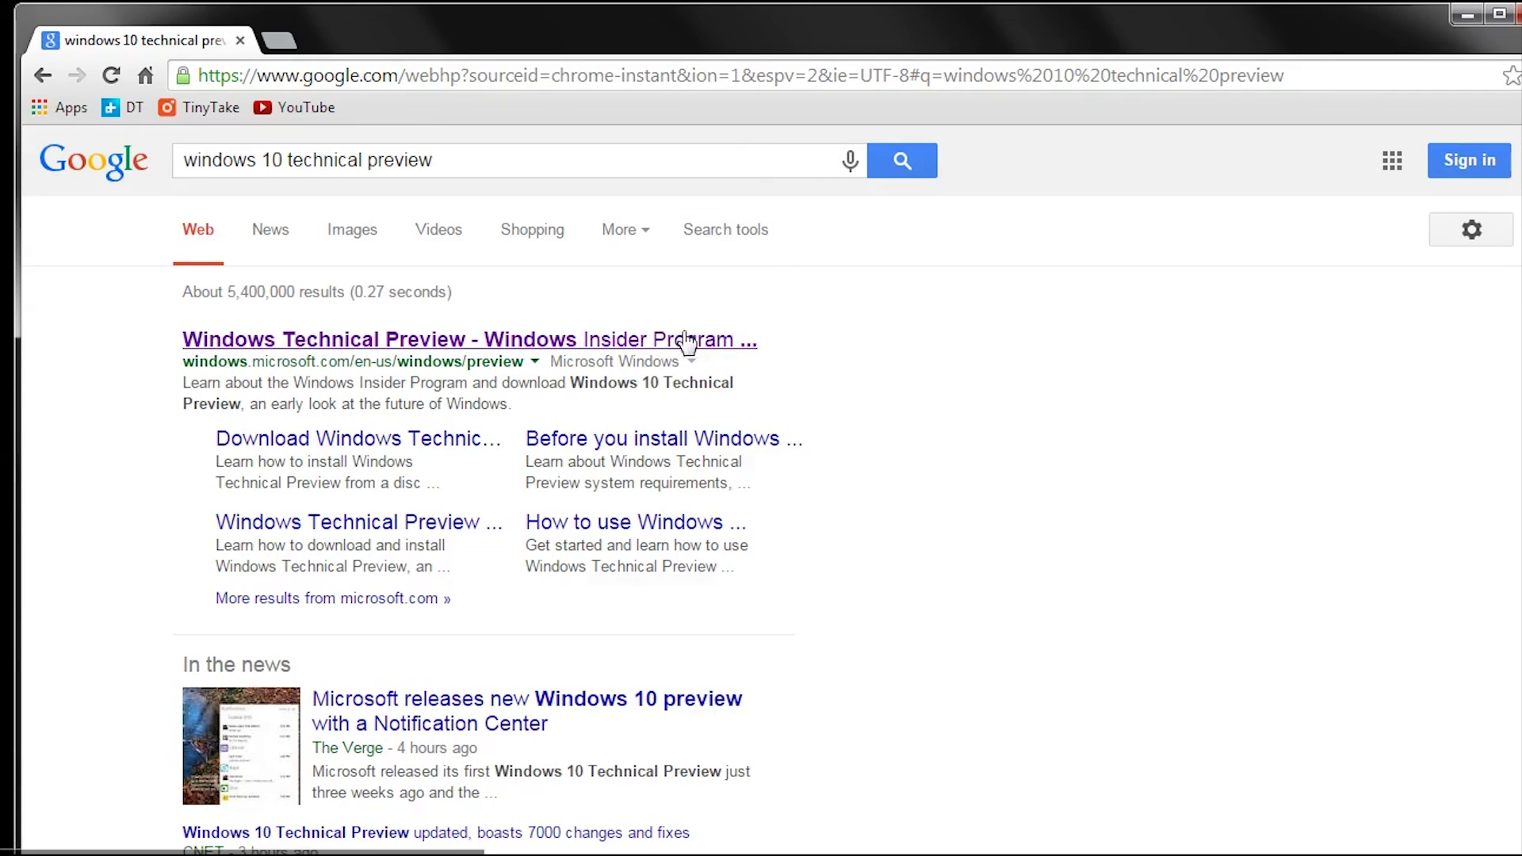
pyautogui.click(468, 338)
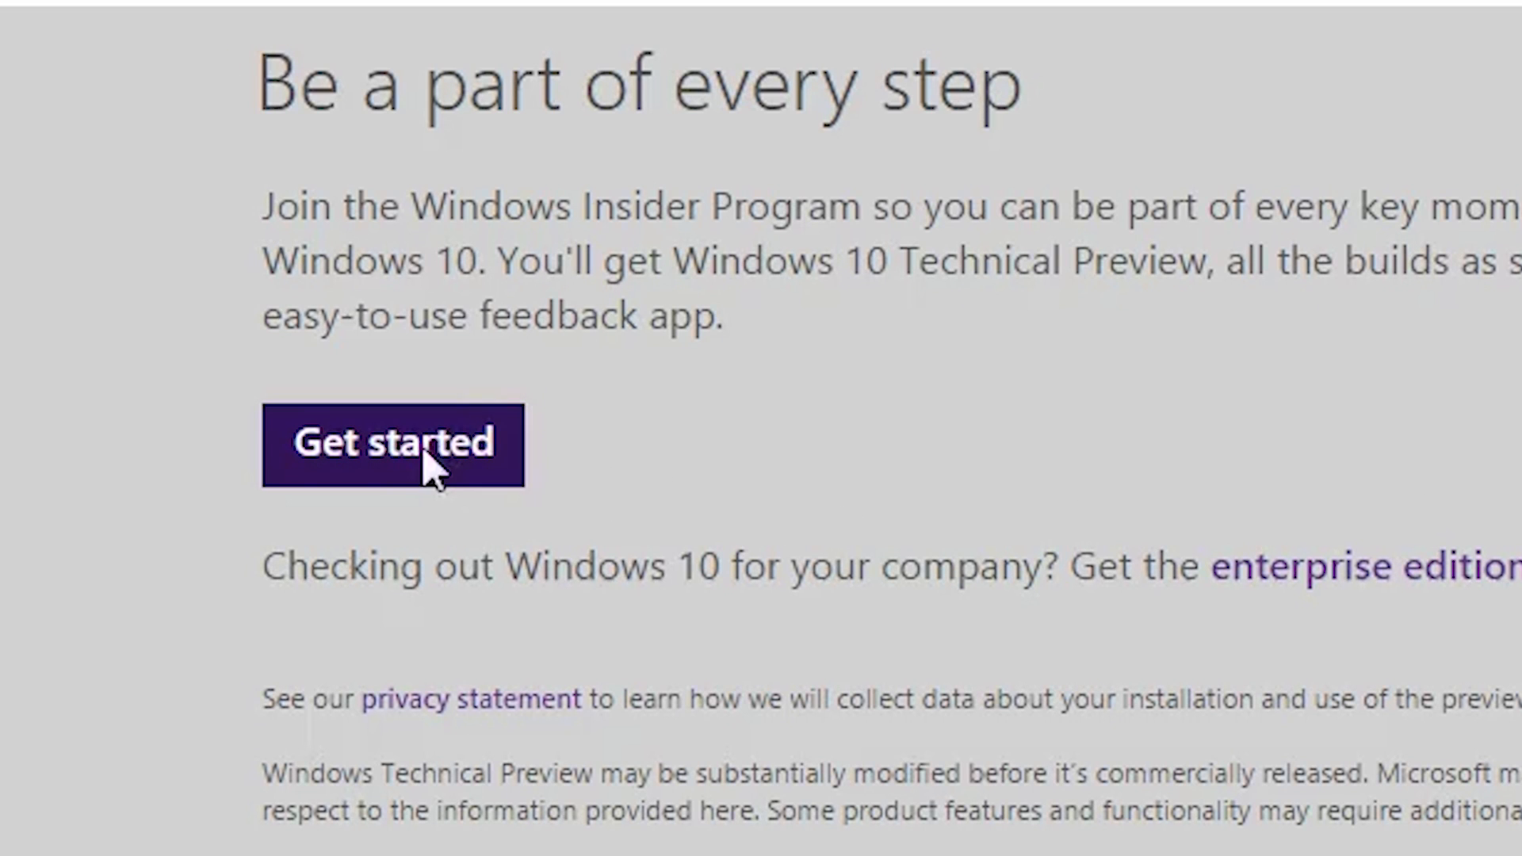
# - Register via Get started and Join now, then follow the install Technical Preview link to the downloads
pyautogui.click(392, 445)
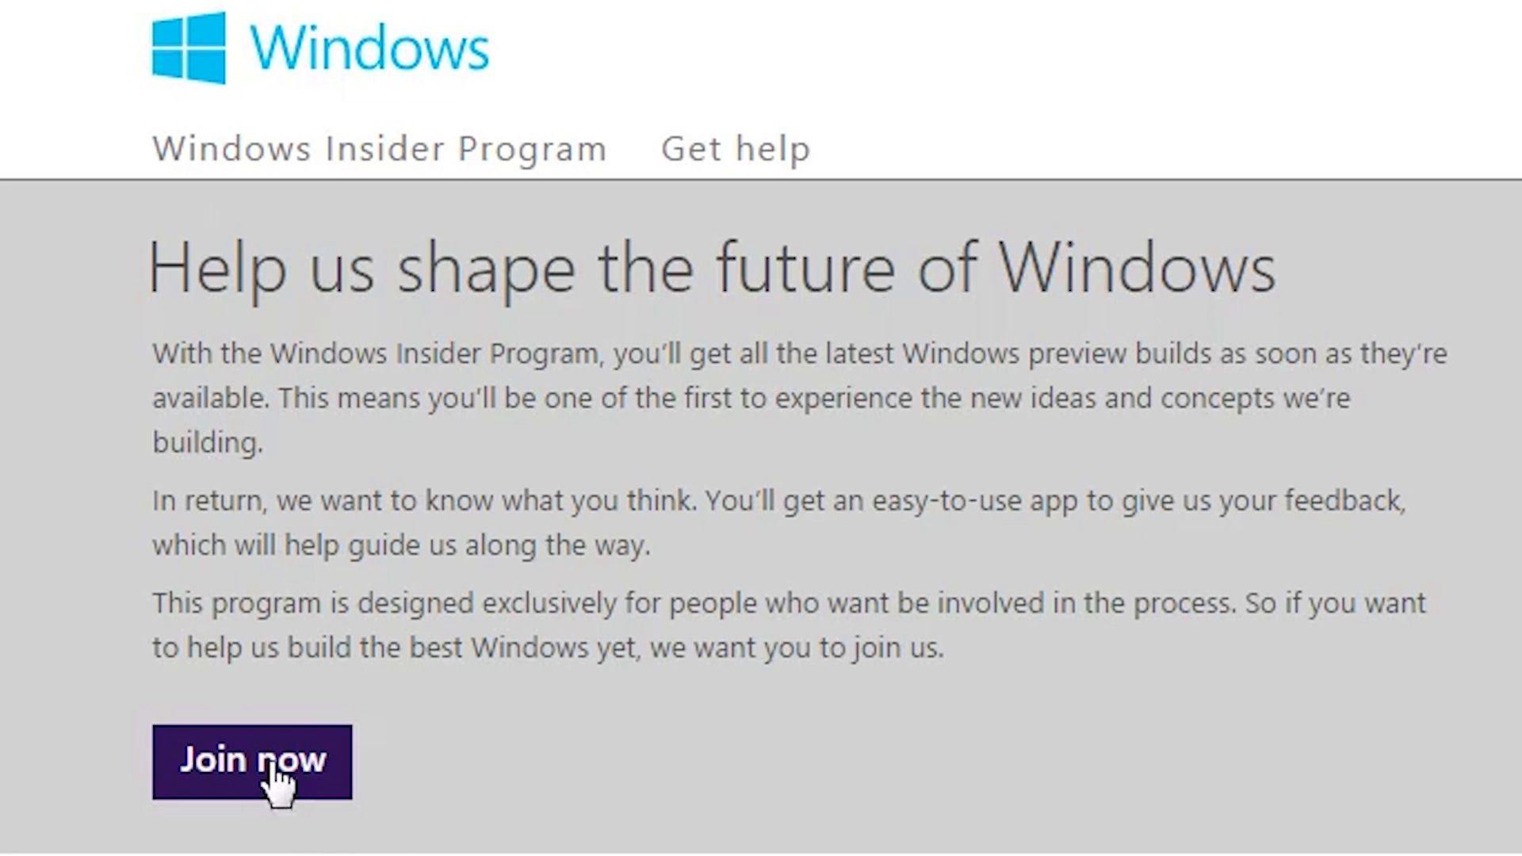
pyautogui.click(251, 761)
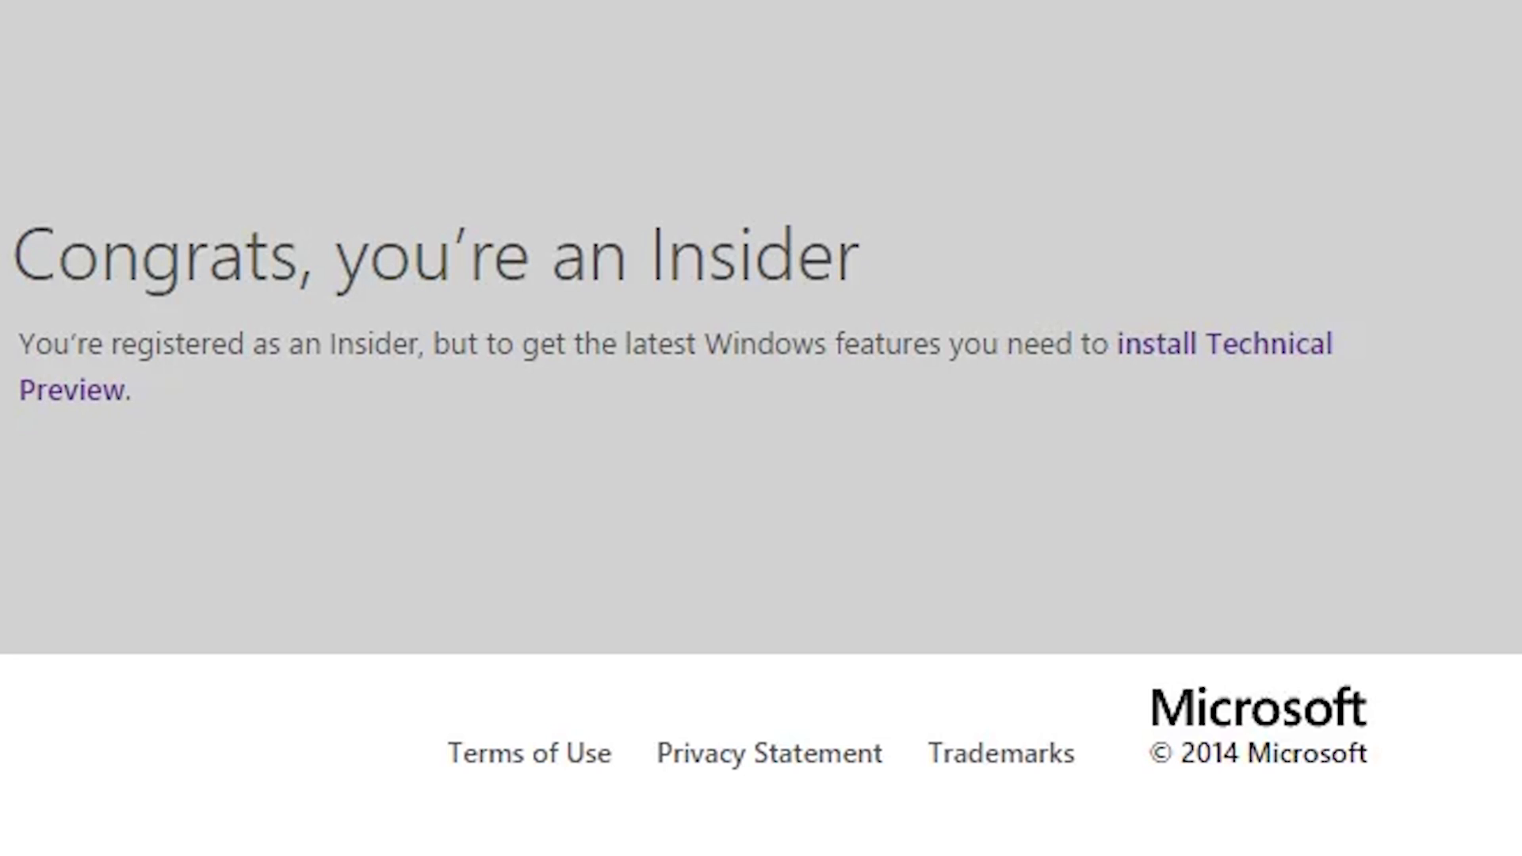
pyautogui.moveTo(1263, 354)
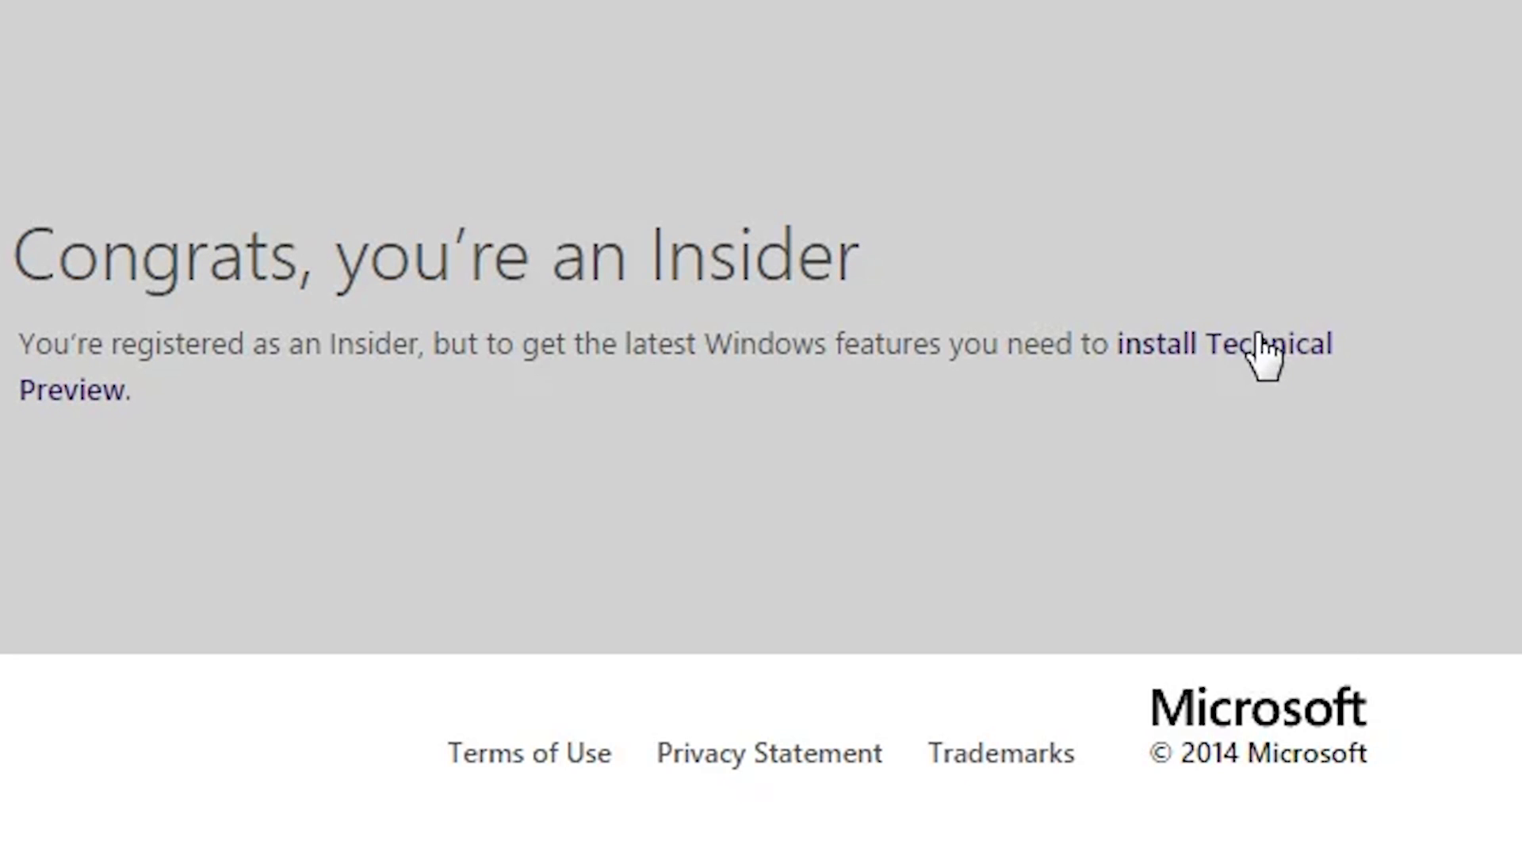
pyautogui.click(1220, 342)
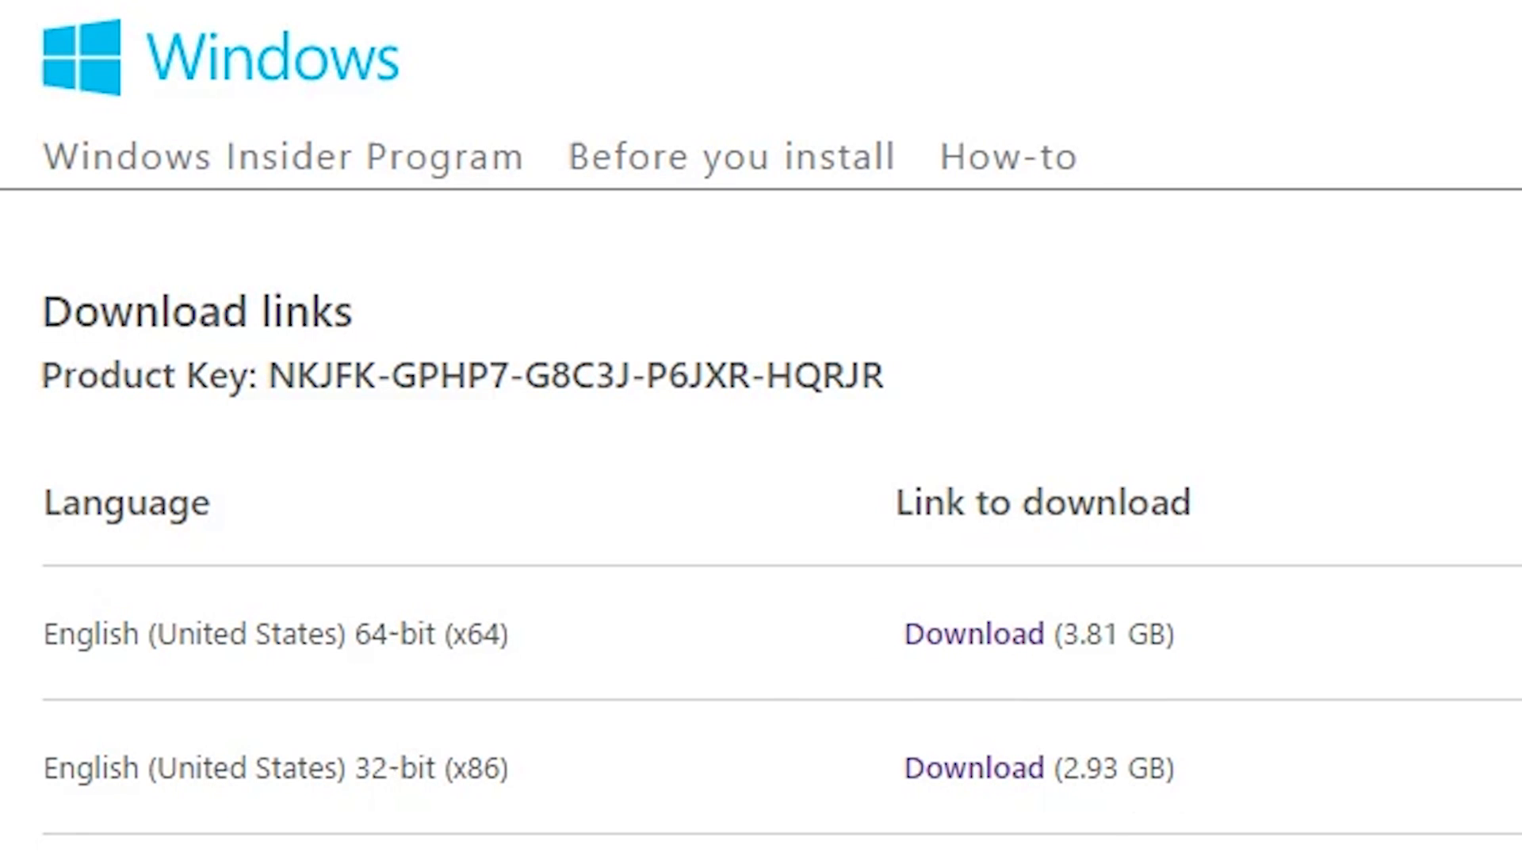
# - Download the English (United States) 64-bit (x64) Technical Preview ISO
pyautogui.click(972, 633)
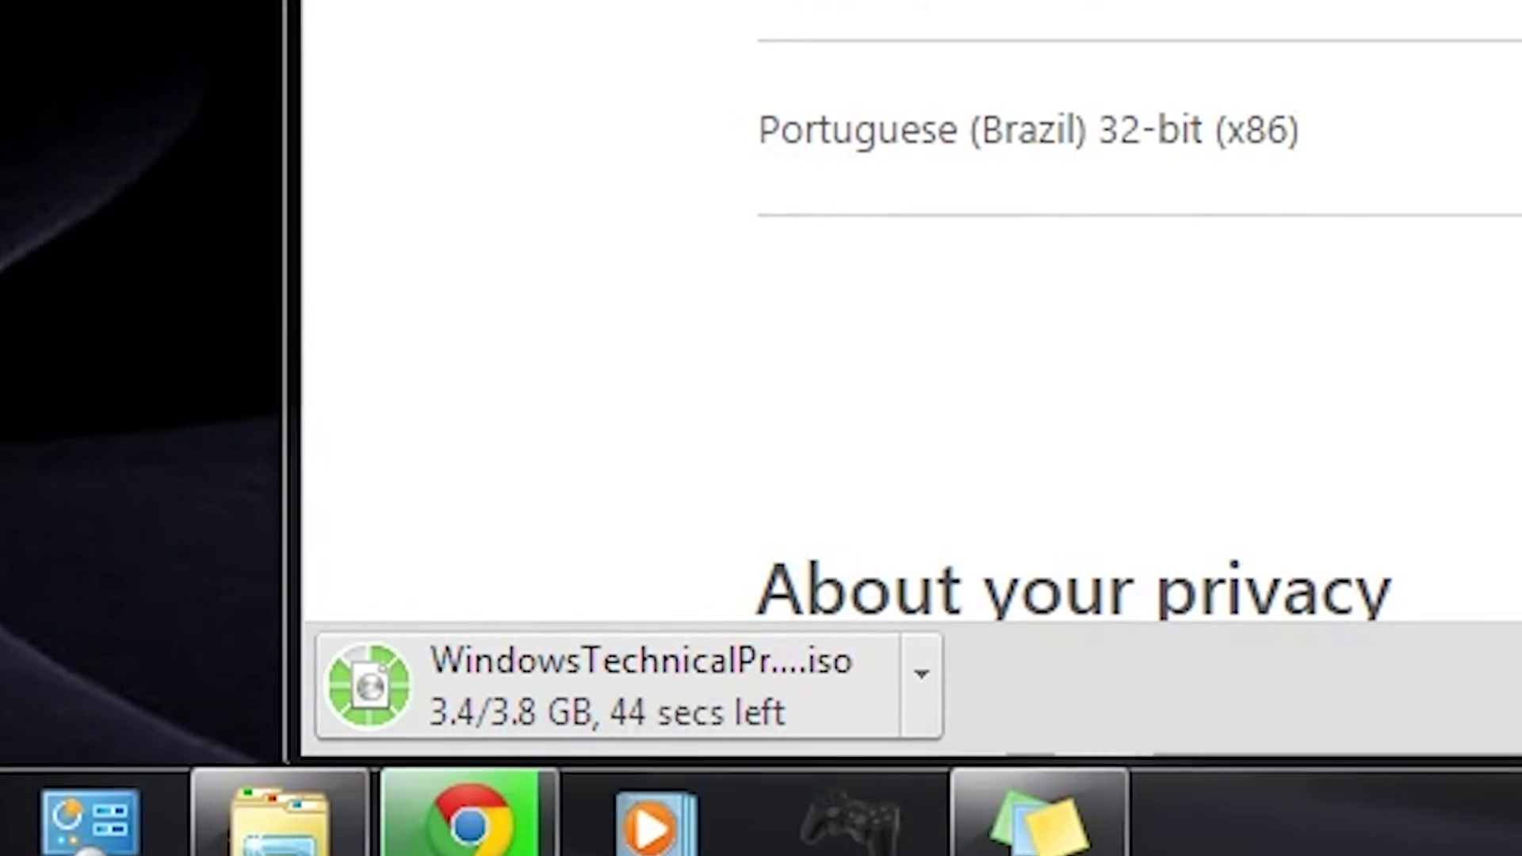
pyautogui.scroll(-3)
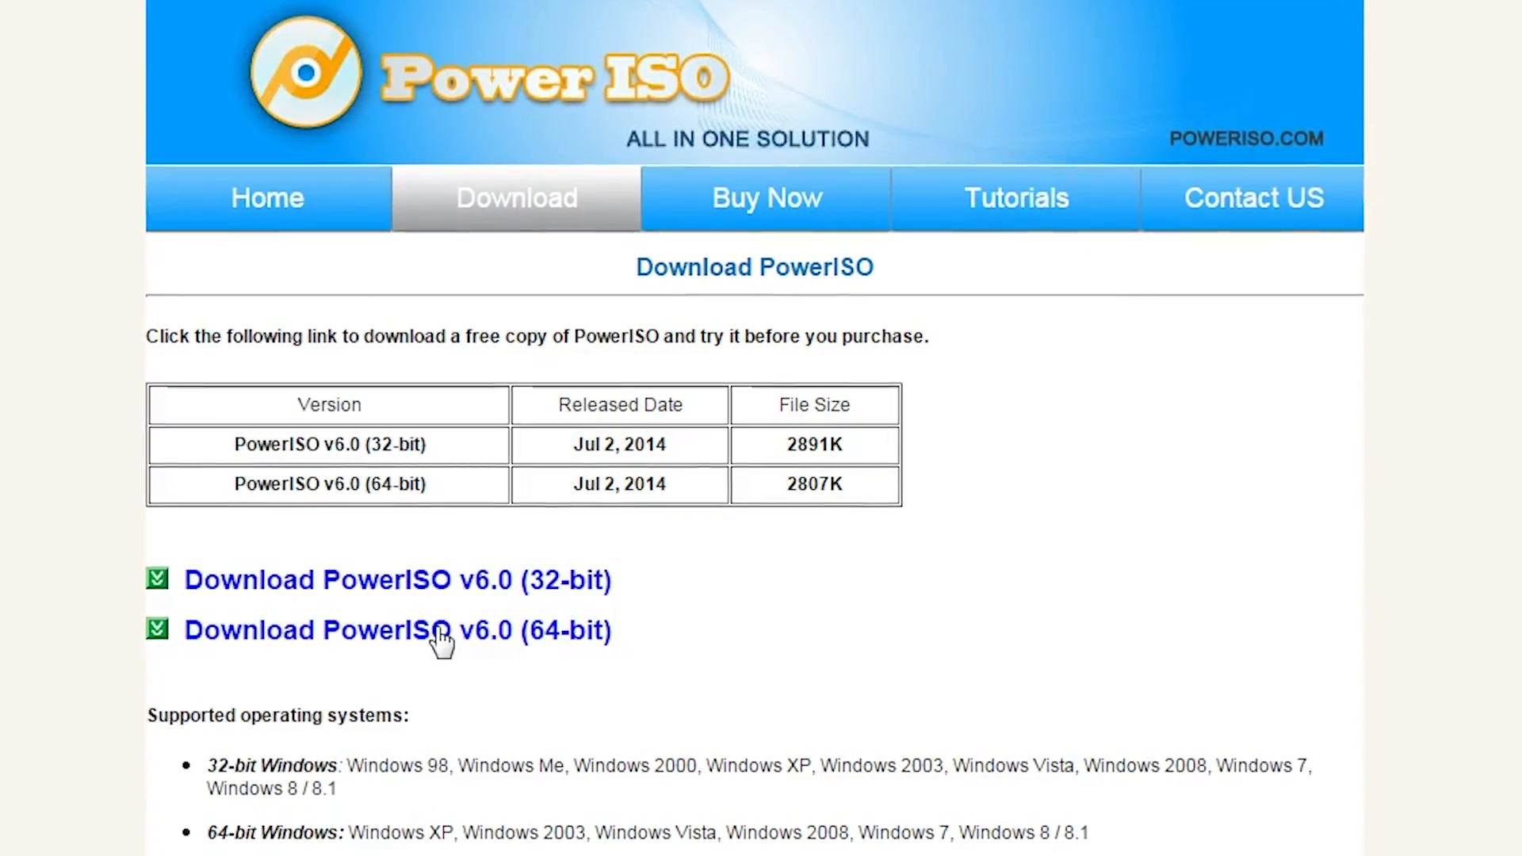
# - Download PowerISO v6.0 64-bit and run its setup as Custom, without MyRadioPlayer
pyautogui.click(398, 629)
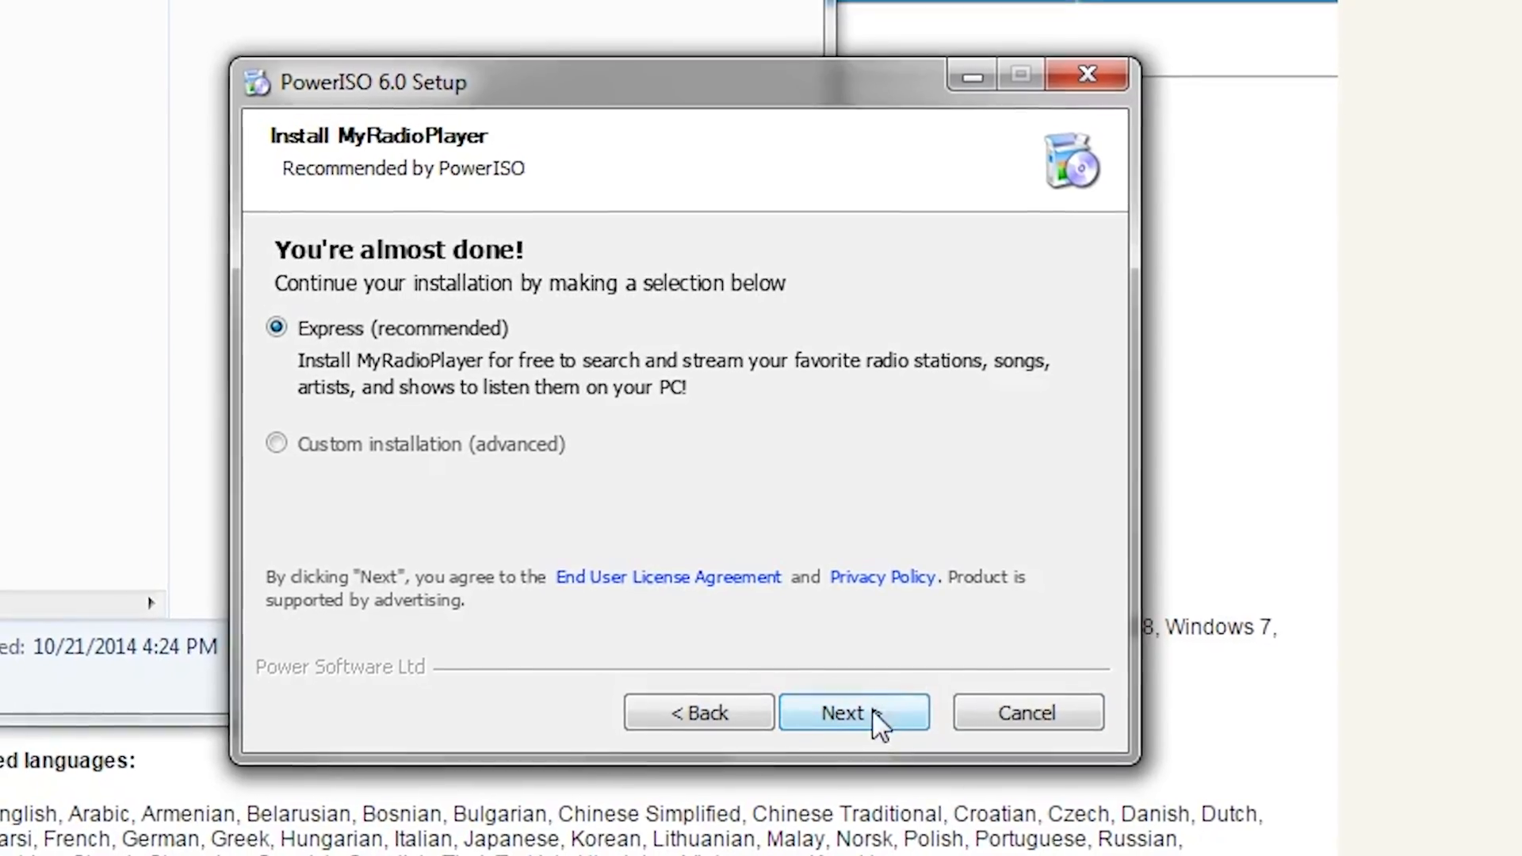
pyautogui.click(277, 444)
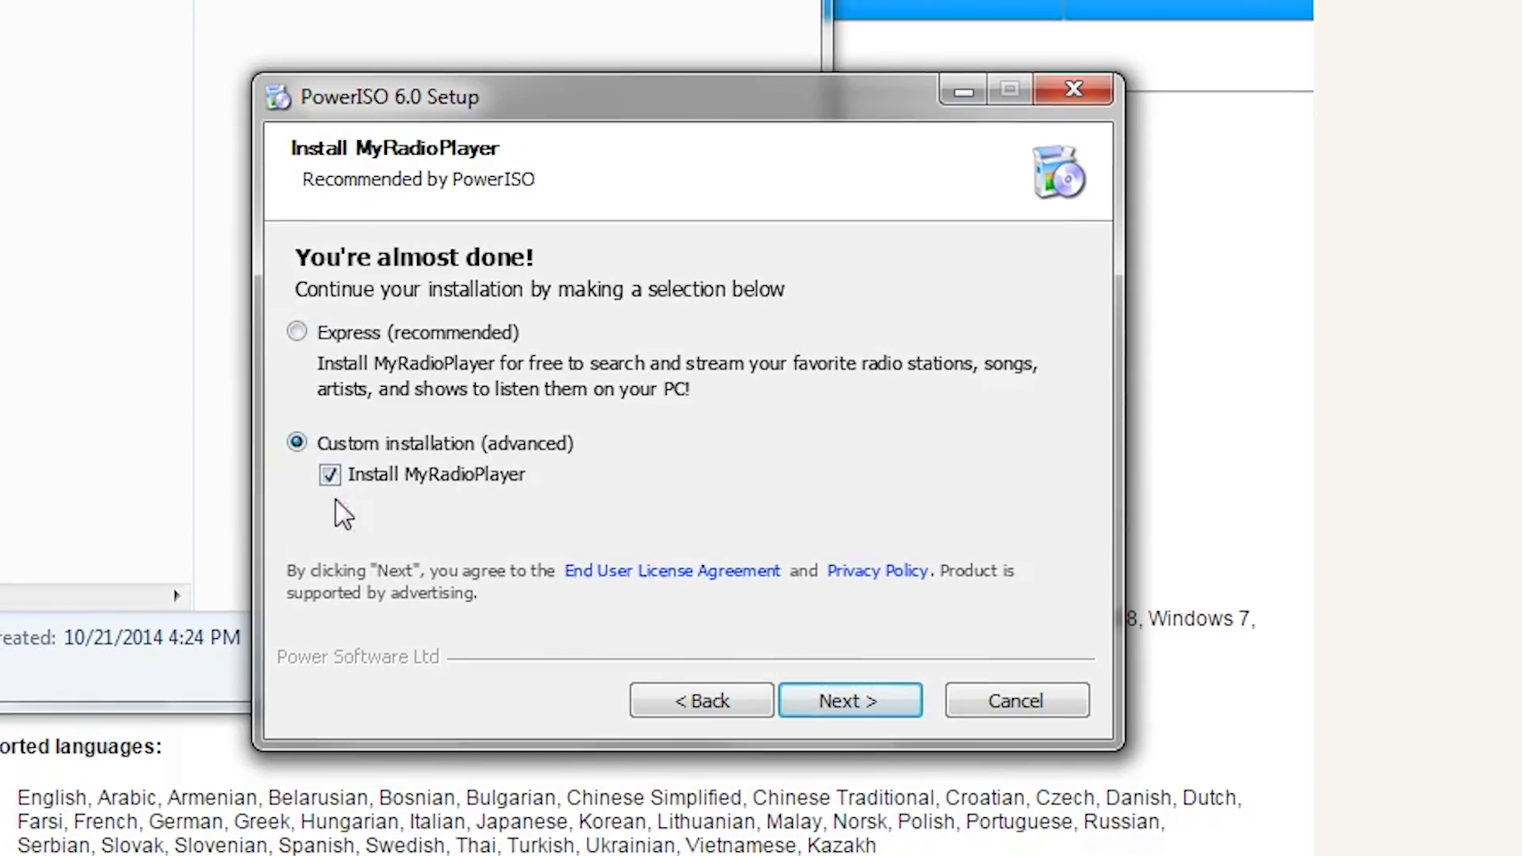
pyautogui.click(330, 475)
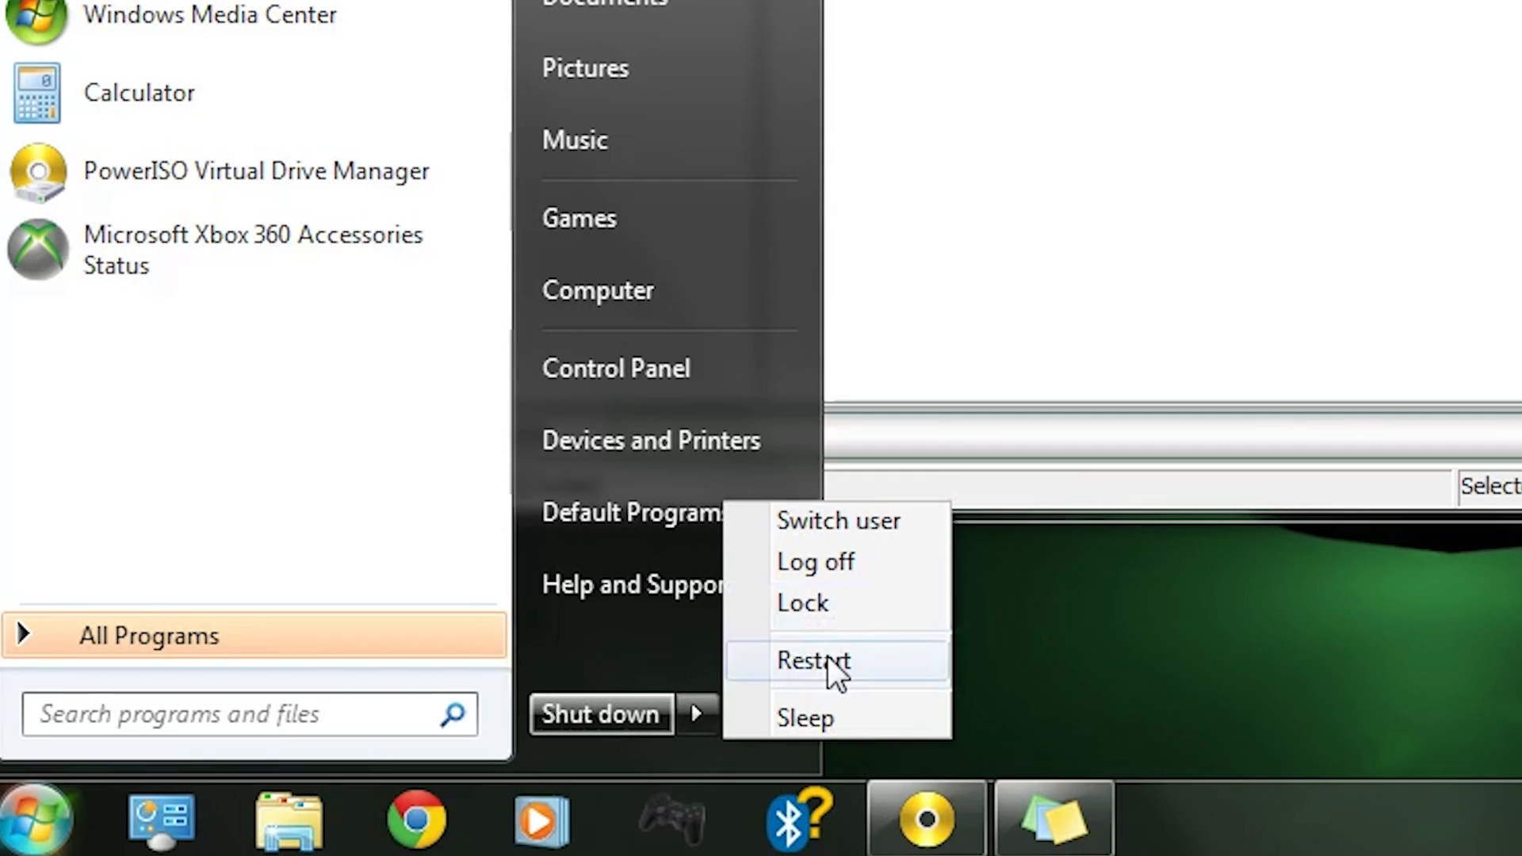
pyautogui.moveTo(816, 660)
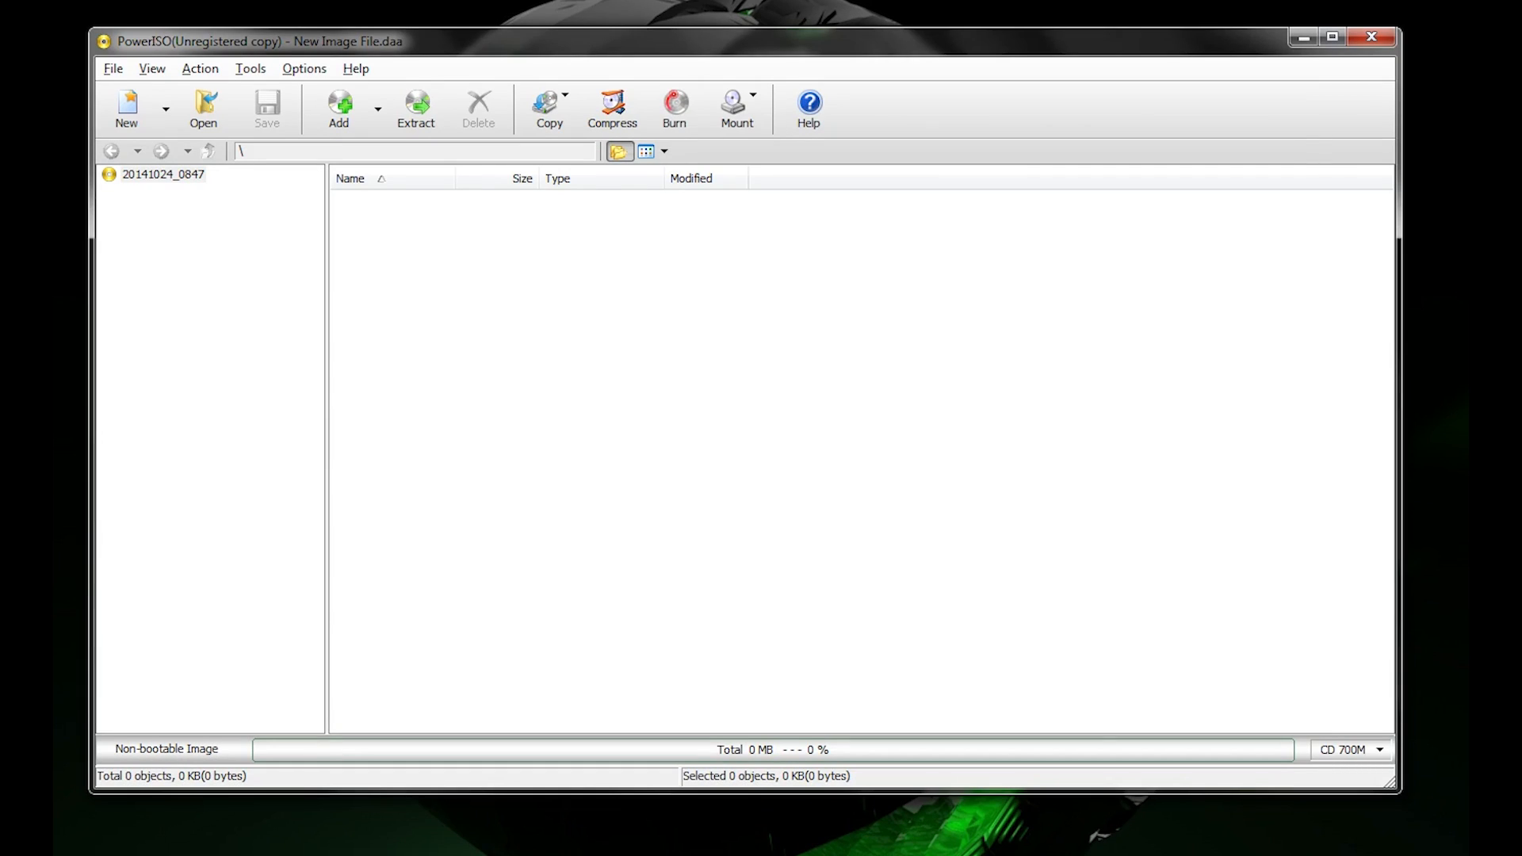
# - Mount WindowsTechnicalPreview-x64-EN-US from Downloads to virtual drive K: via Mount Image to Drive
pyautogui.click(737, 107)
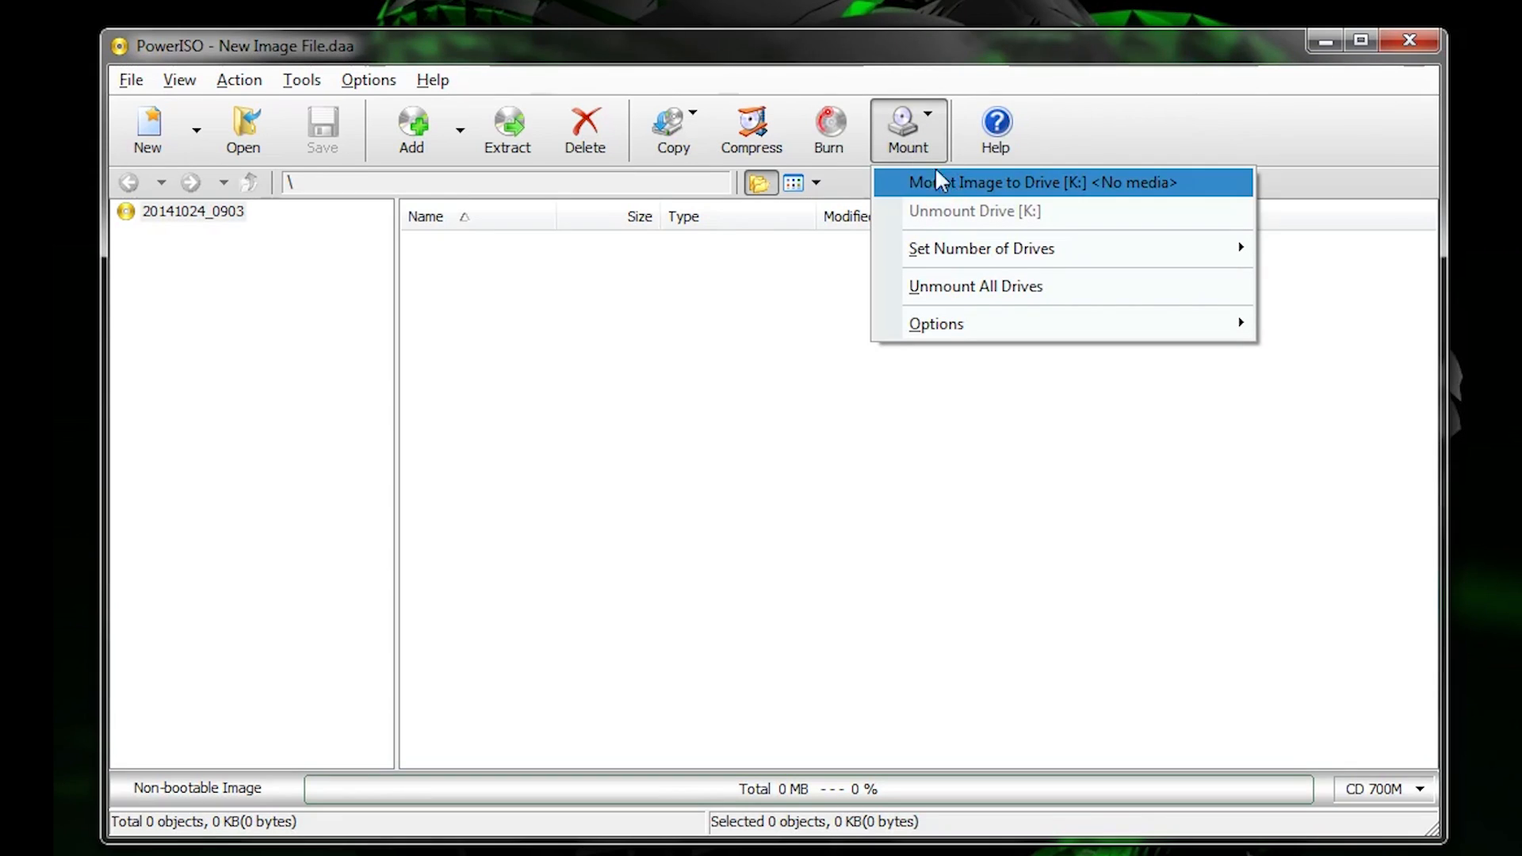
pyautogui.click(1042, 182)
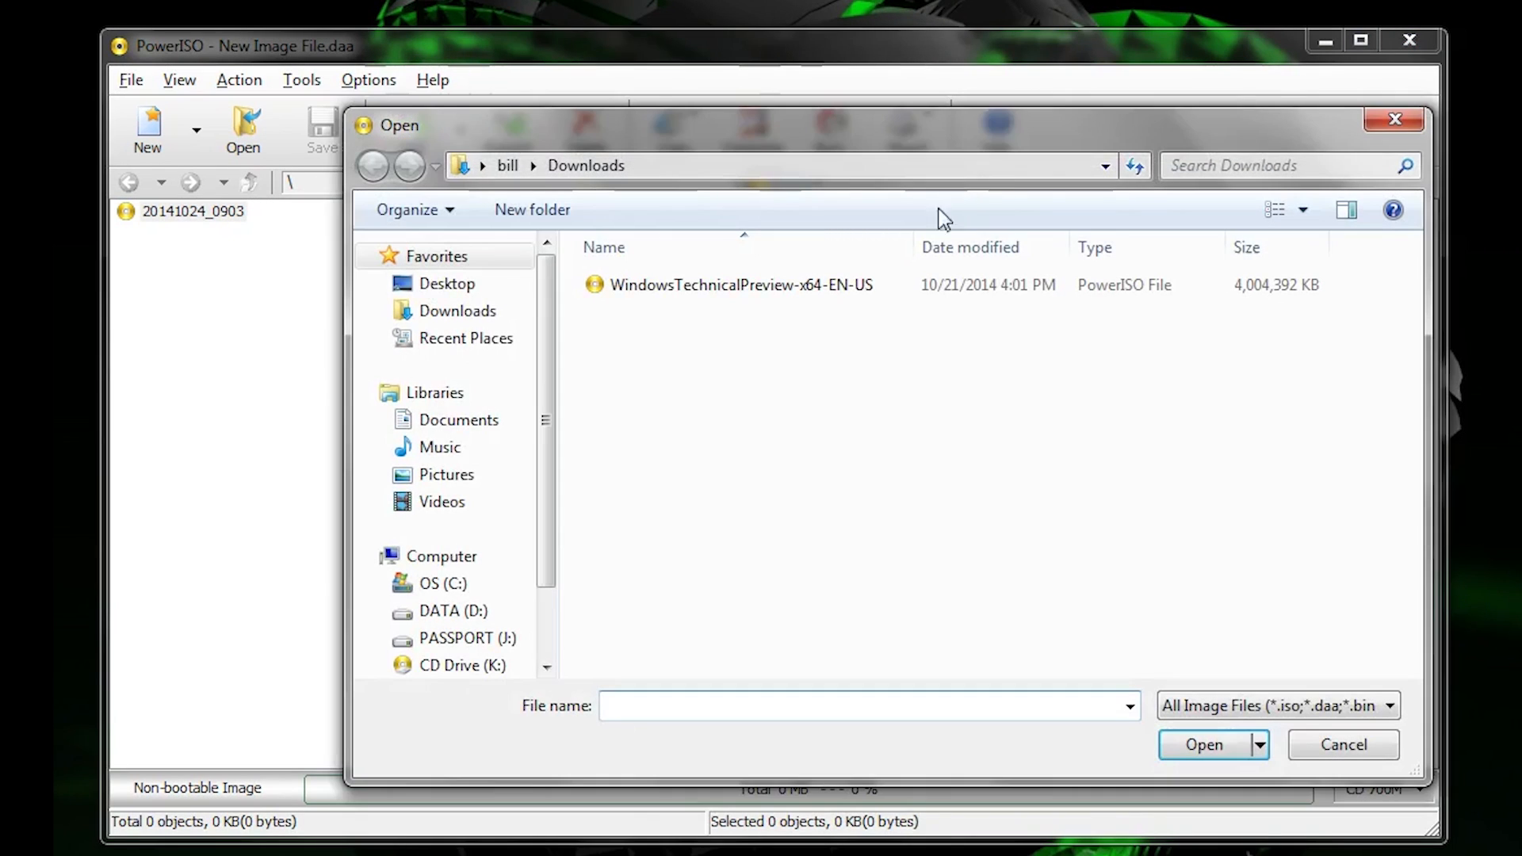
pyautogui.click(740, 284)
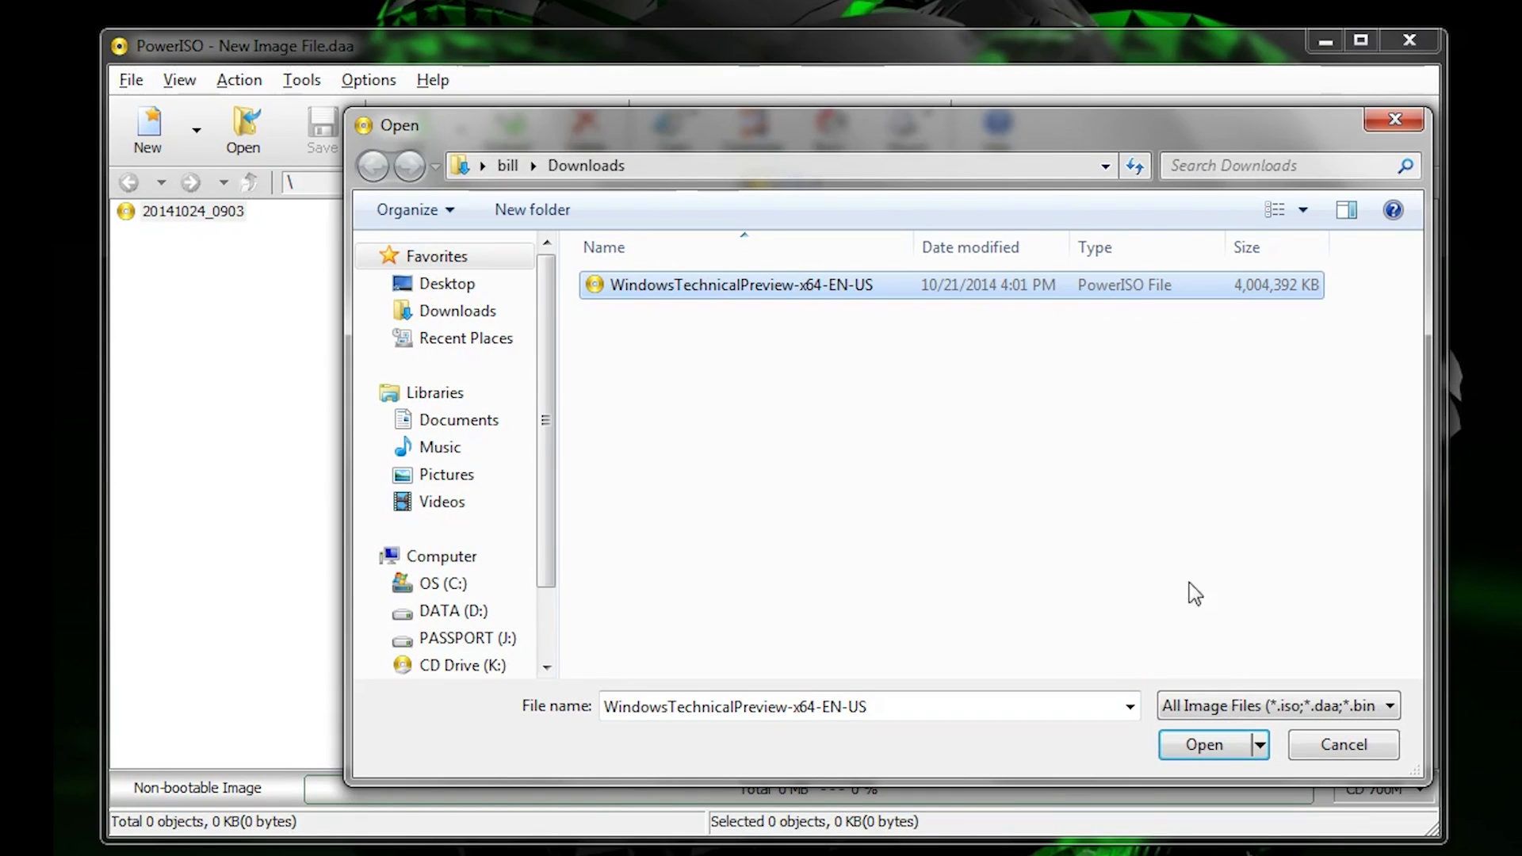
pyautogui.click(1203, 744)
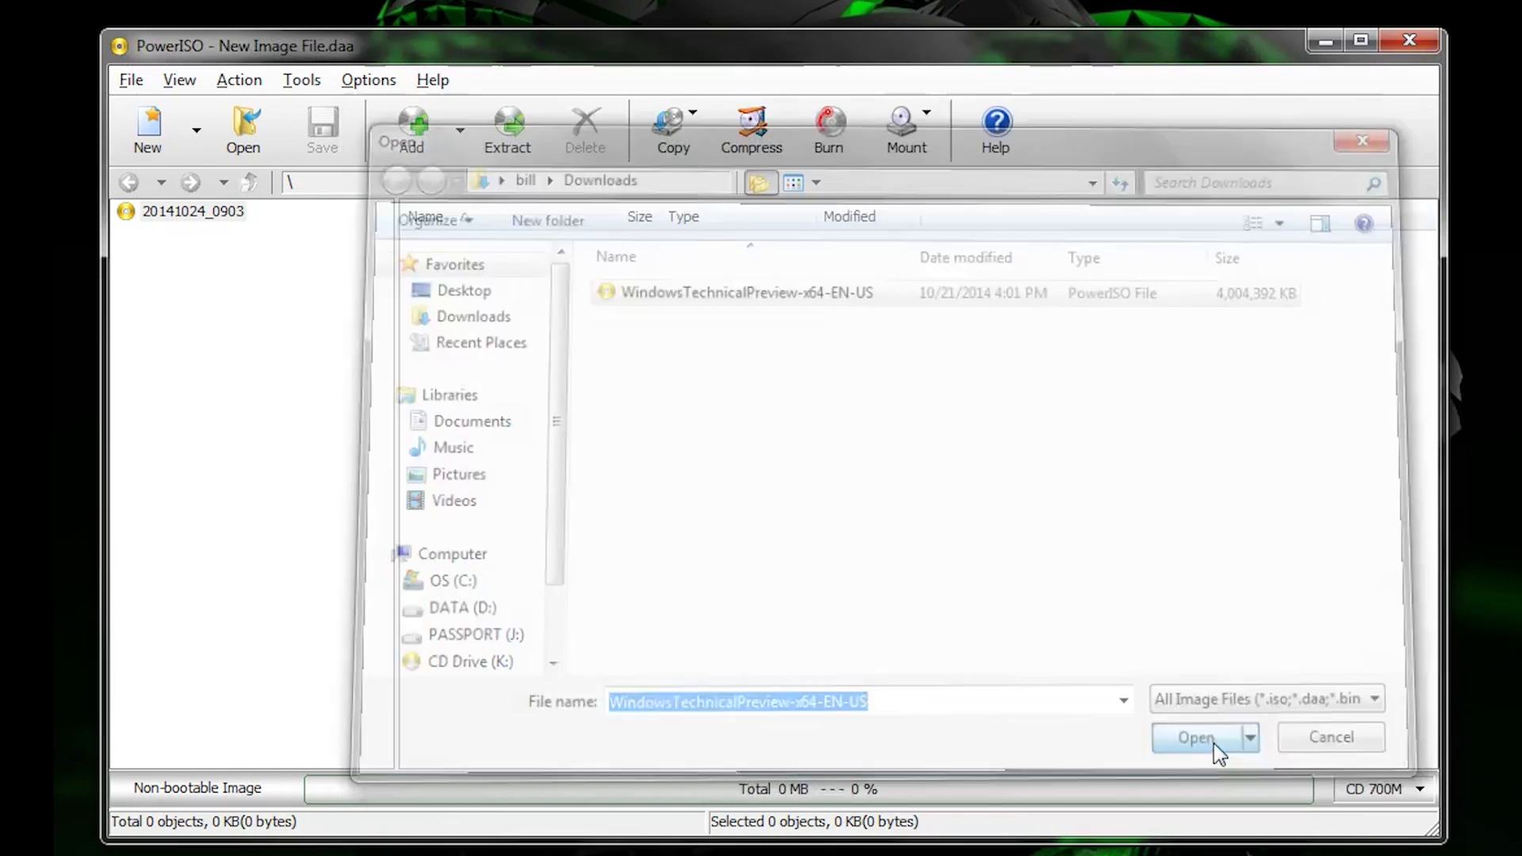
pyautogui.click(1196, 738)
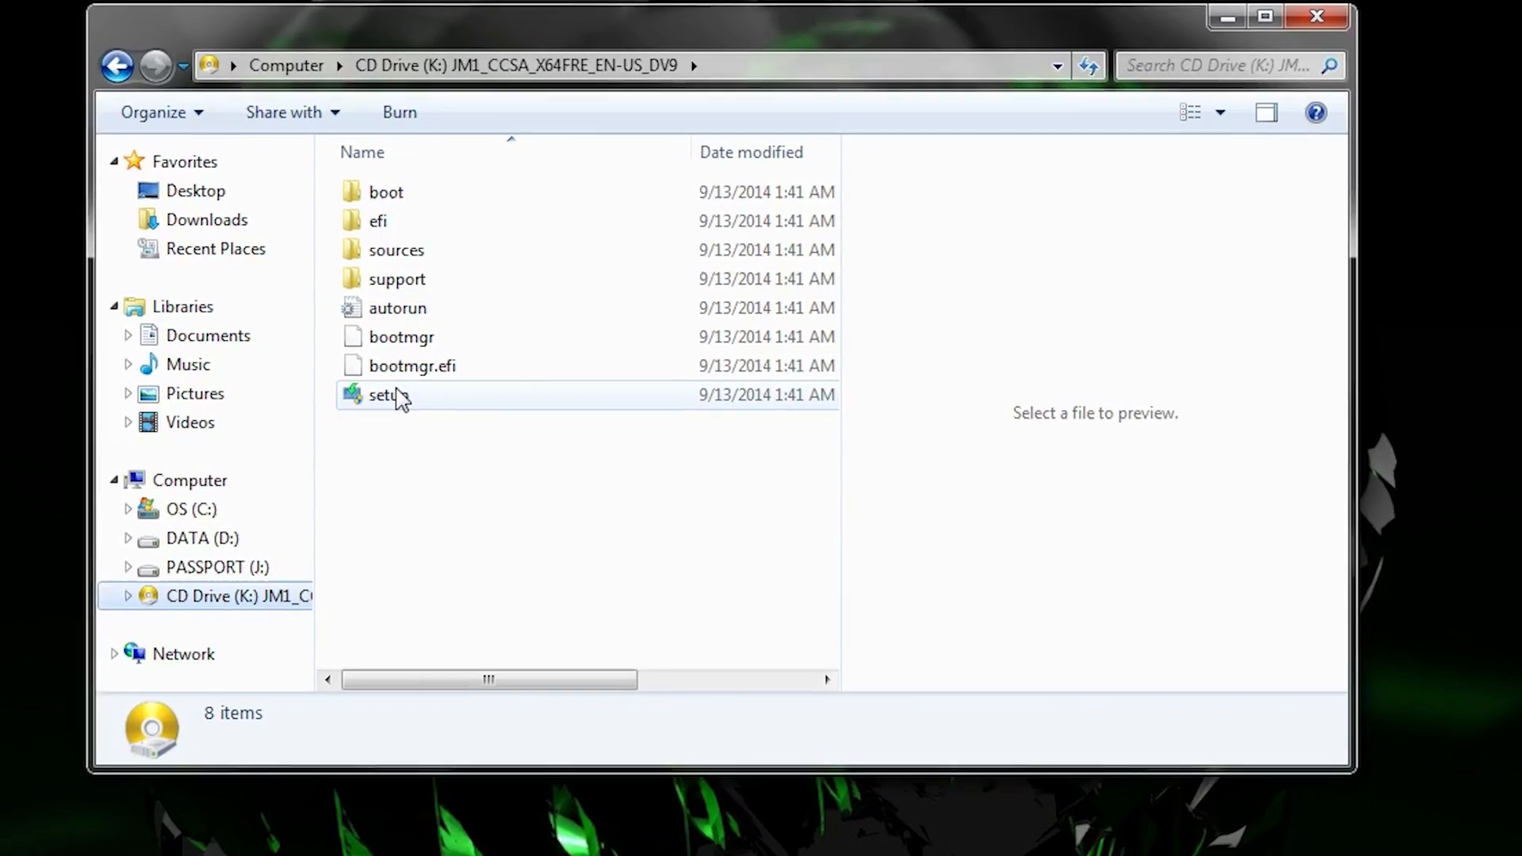
# - Run the setup application from CD Drive (K:)
pyautogui.click(388, 395)
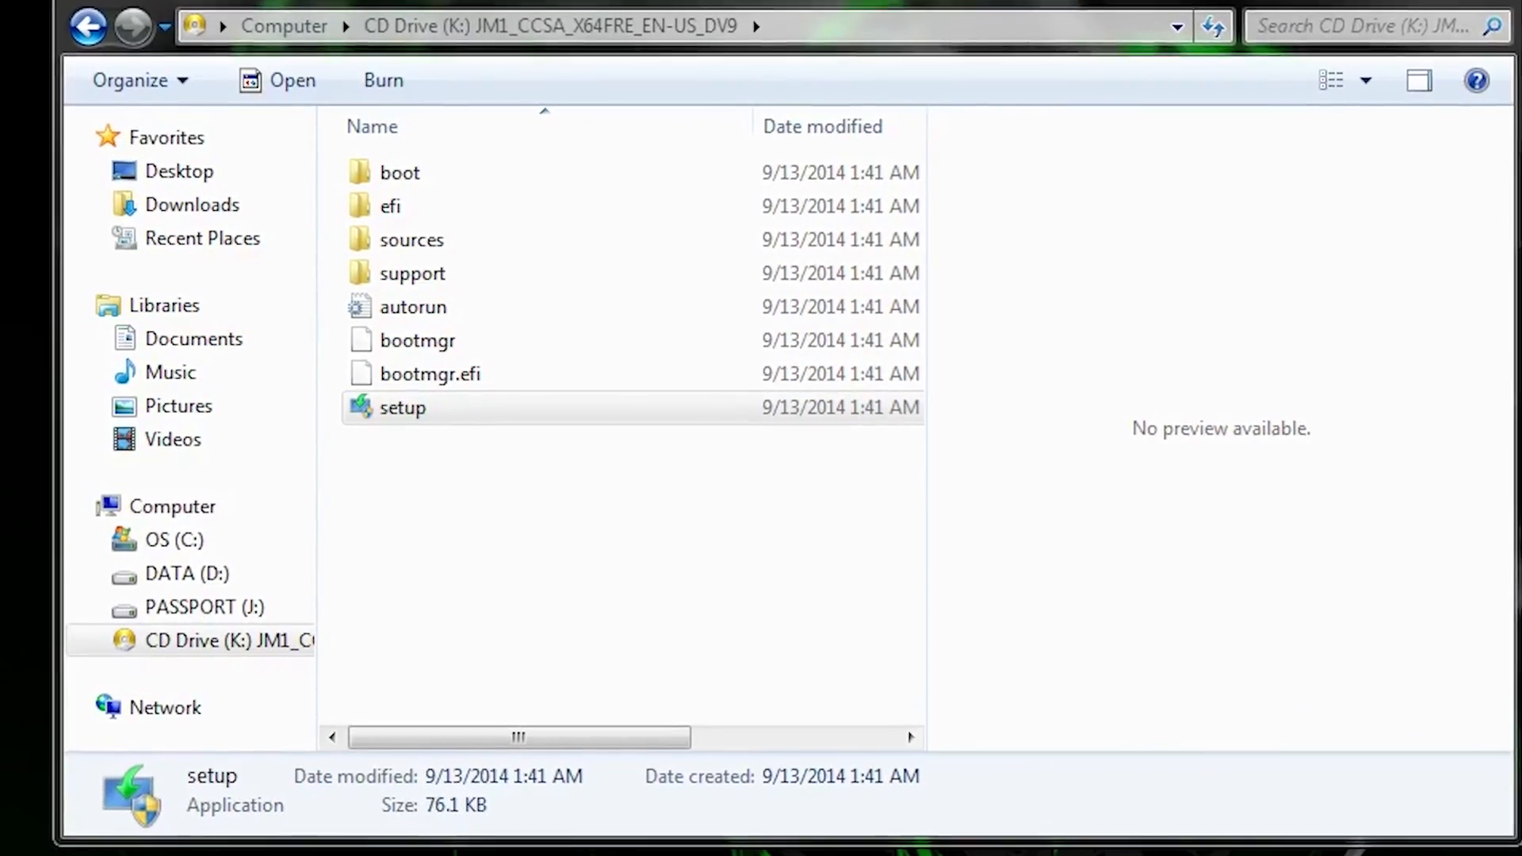
pyautogui.doubleClick(402, 407)
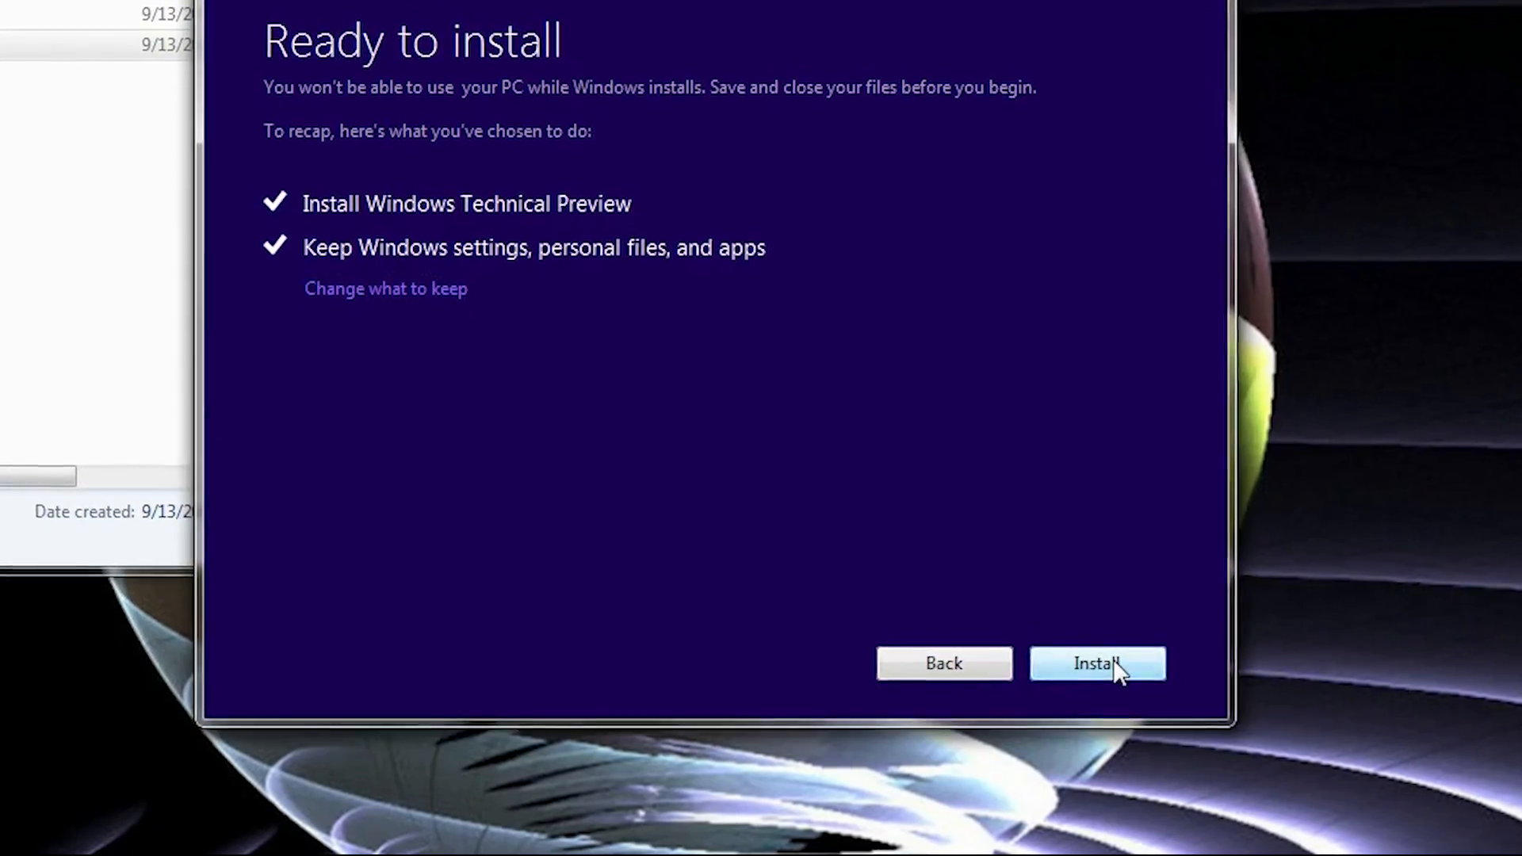
# - Start the installation from the Ready to install screen, keeping settings, files and apps
pyautogui.click(1097, 665)
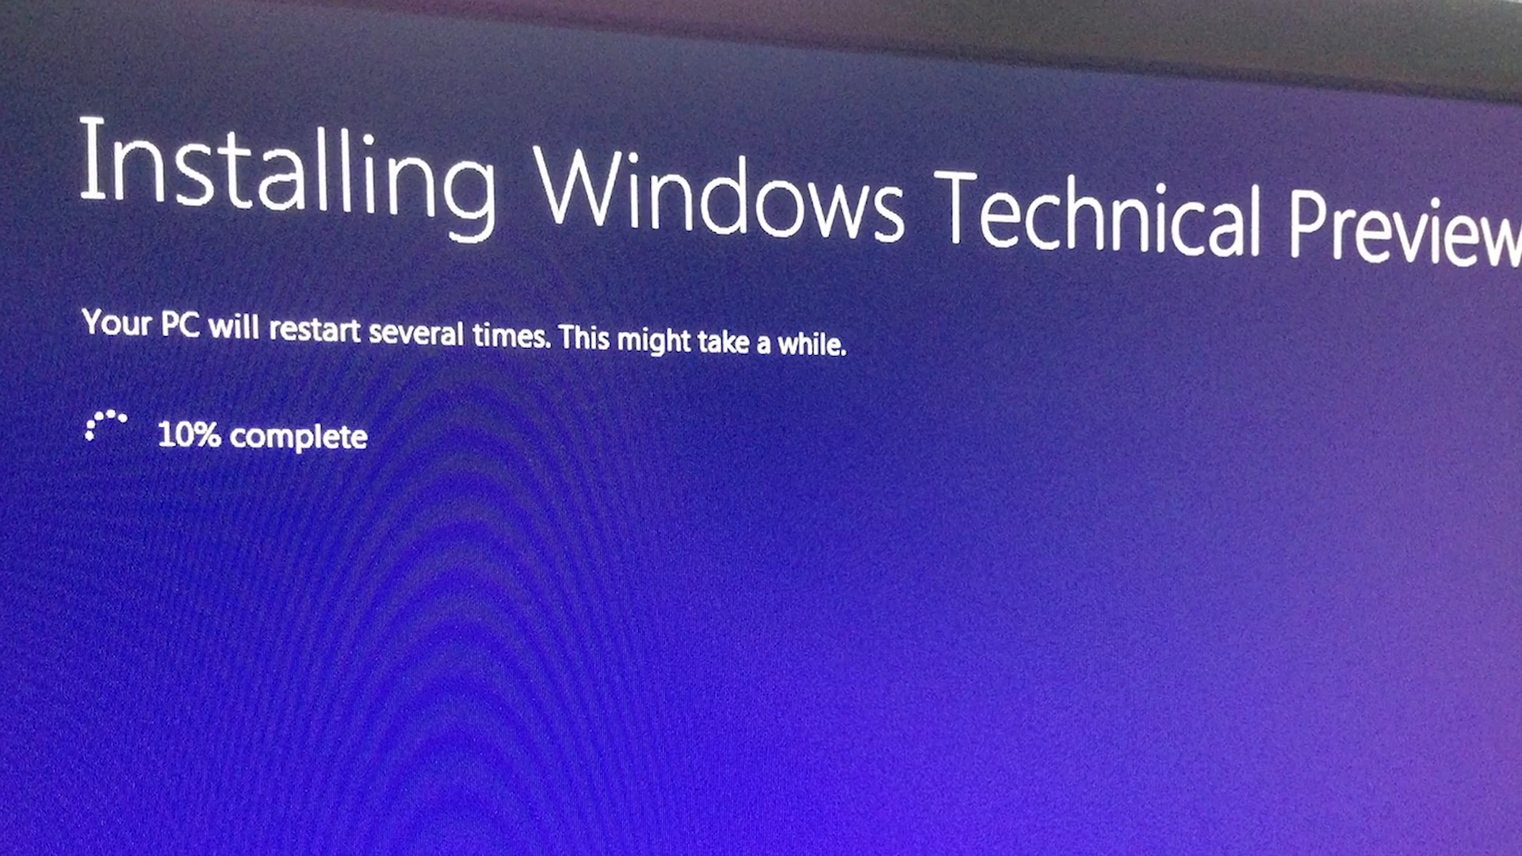